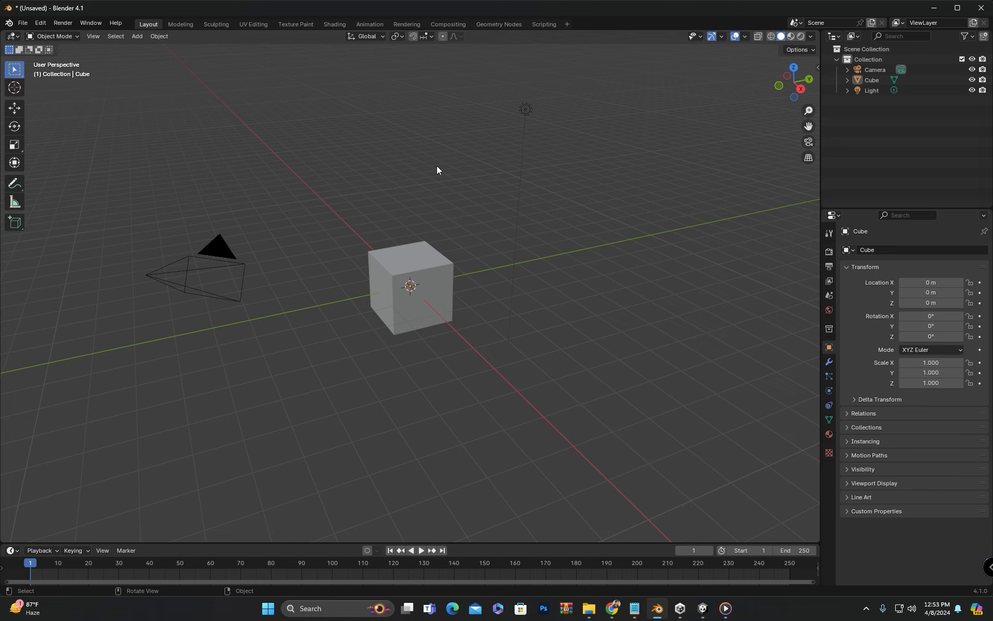
pyautogui.moveTo(447, 46)
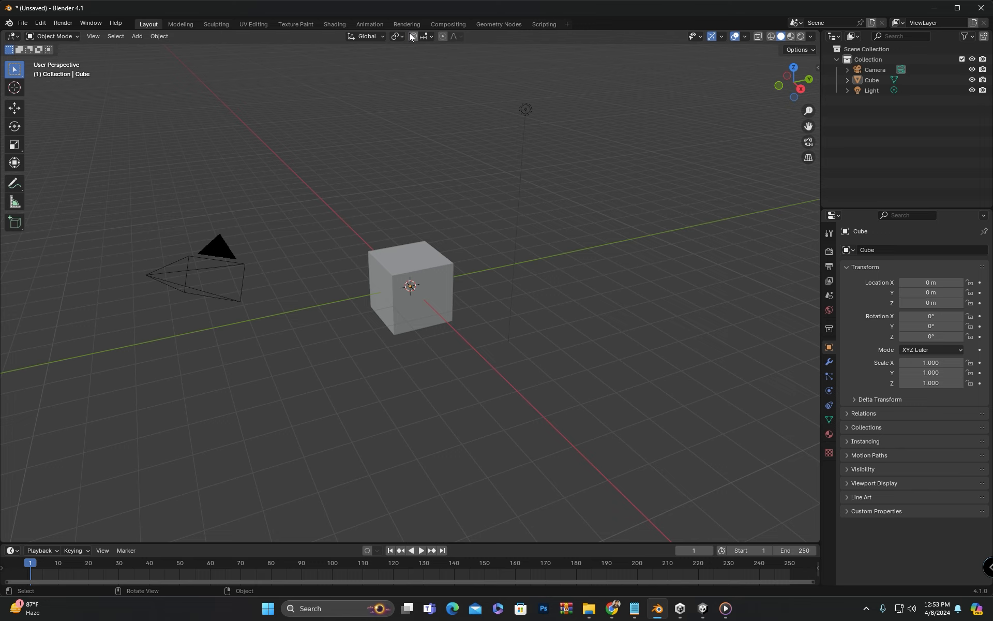
pyautogui.moveTo(411, 36)
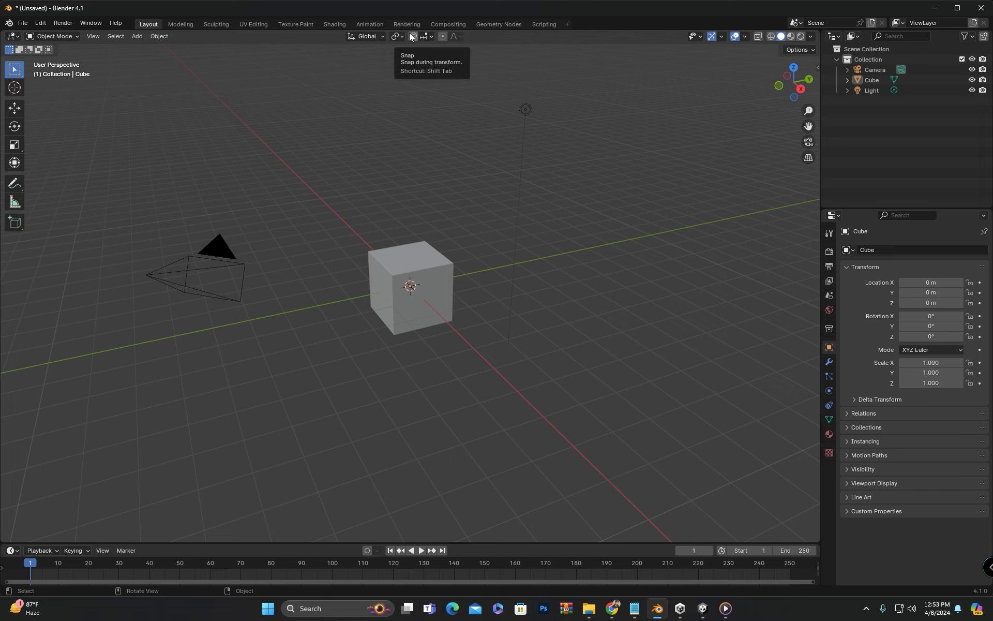
pyautogui.moveTo(447, 40)
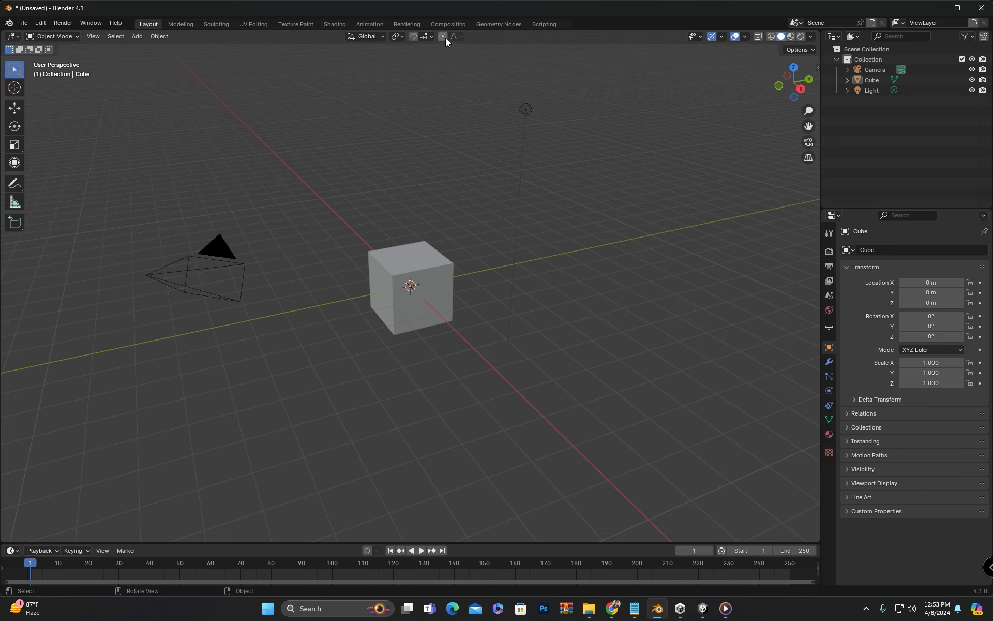
pyautogui.moveTo(442, 36)
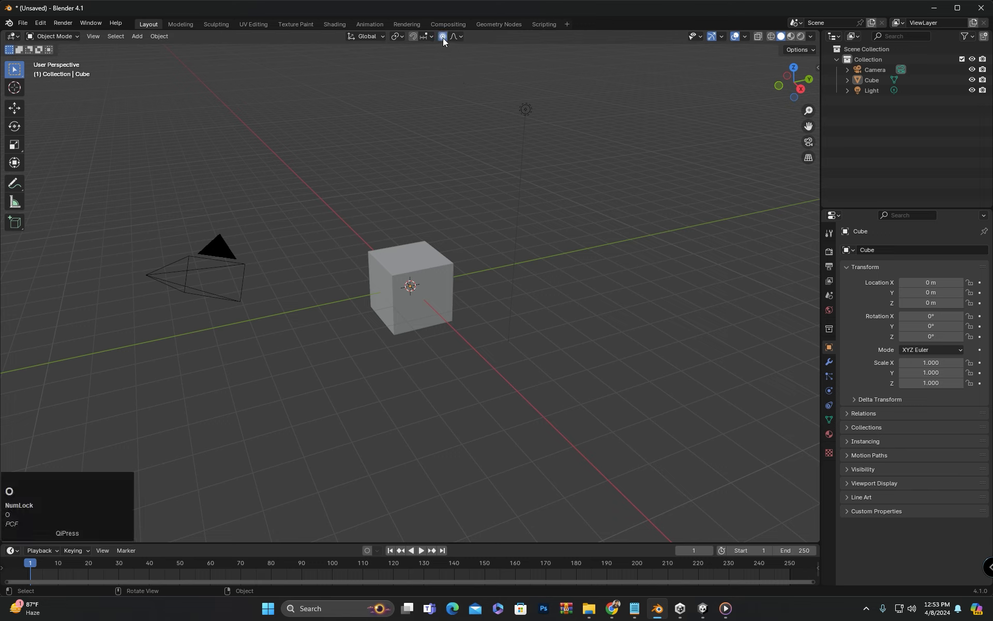
# - Toggle proportional editing off, remove the cube and add a UV sphere in its place
pyautogui.click(442, 36)
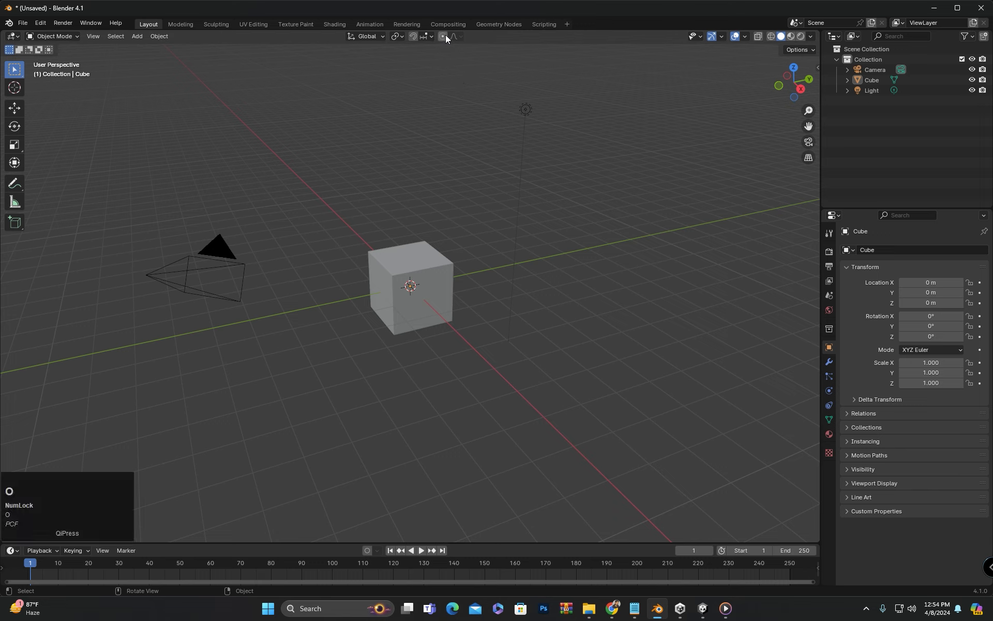
pyautogui.click(442, 36)
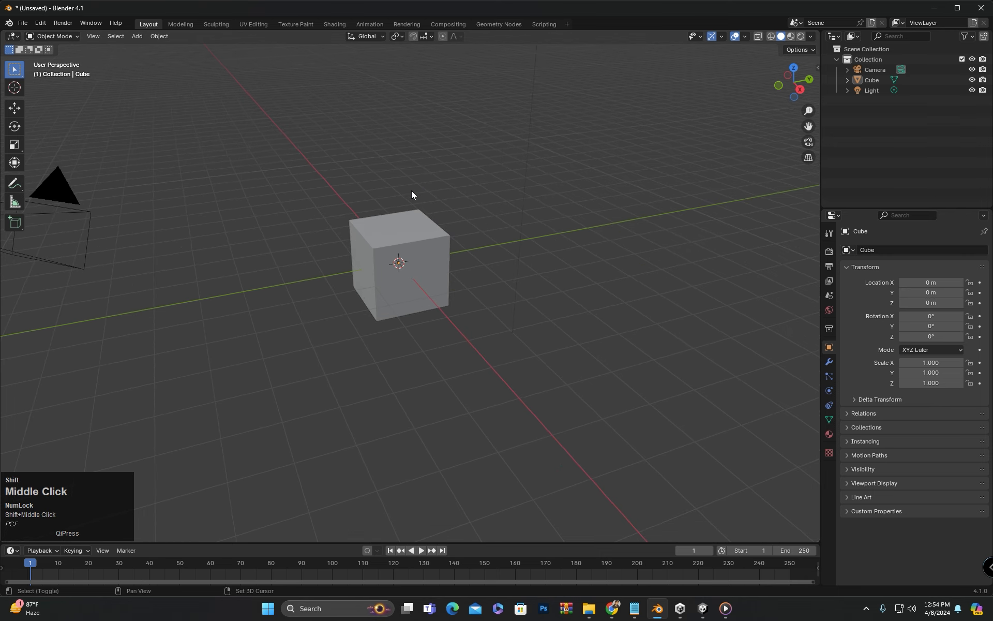
pyautogui.click(417, 239)
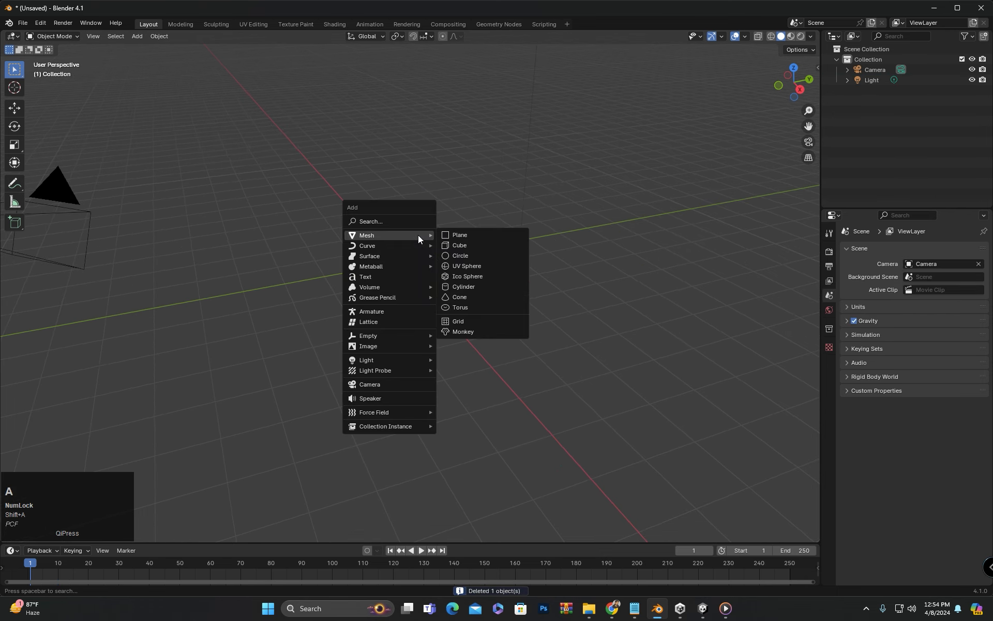
pyautogui.moveTo(464, 286)
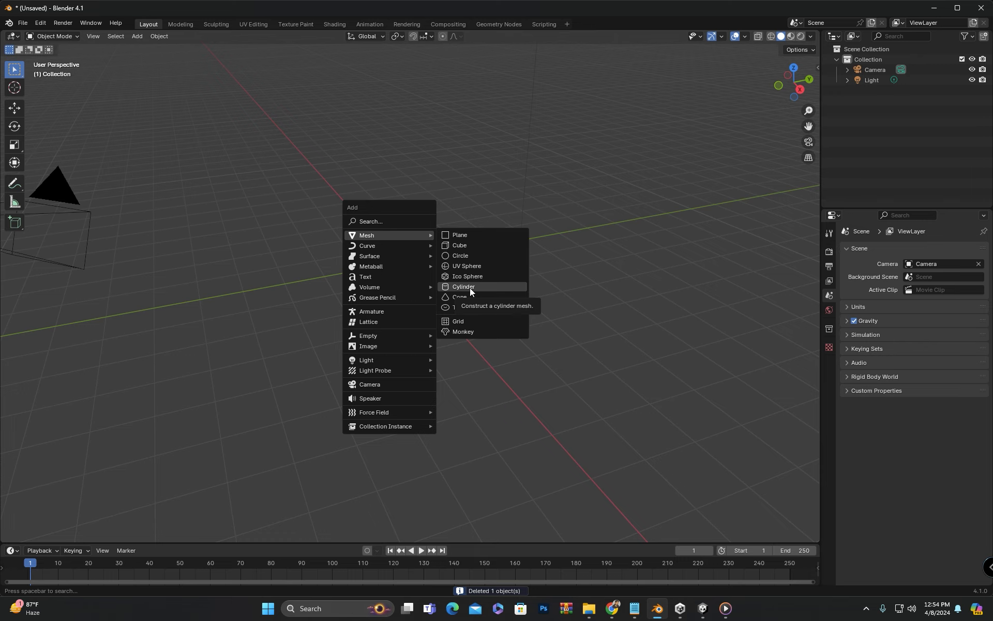
pyautogui.click(467, 266)
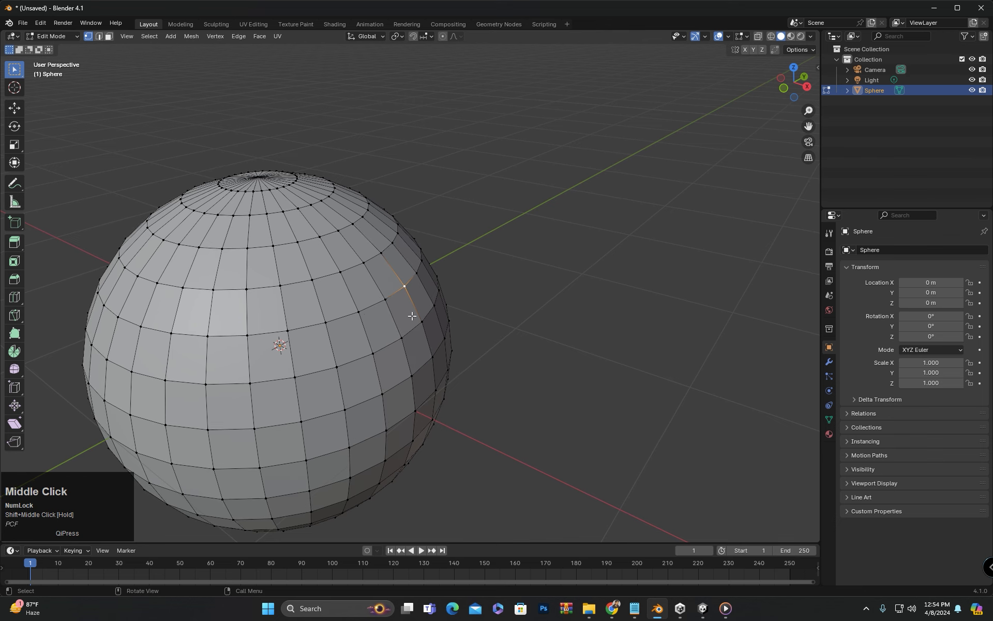
# - Test-move a vertex and a face on the sphere in Edit Mode, cancelling each move
pyautogui.press('g')
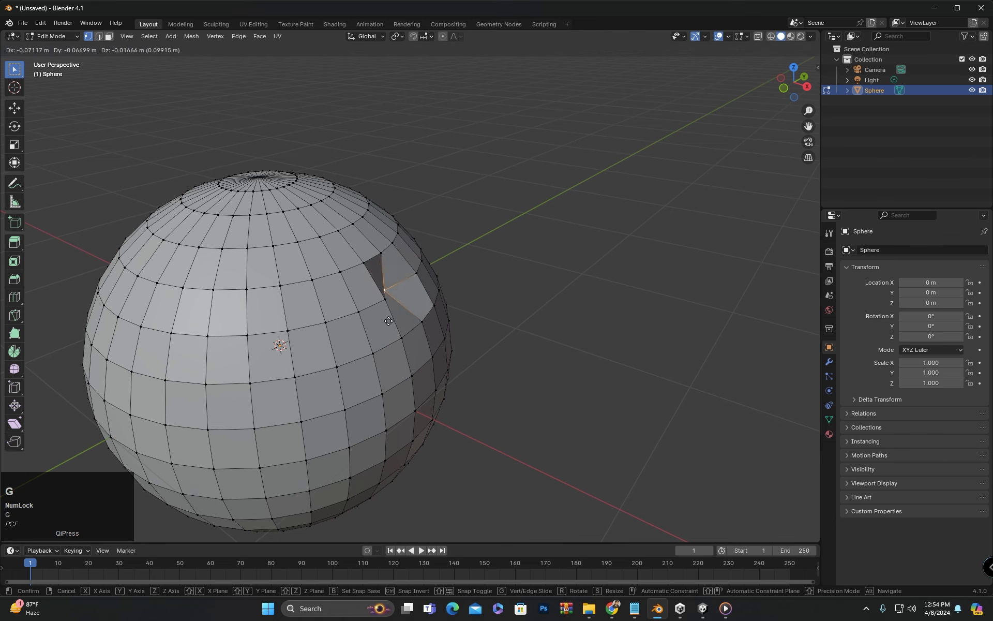
pyautogui.middleClick(388, 320)
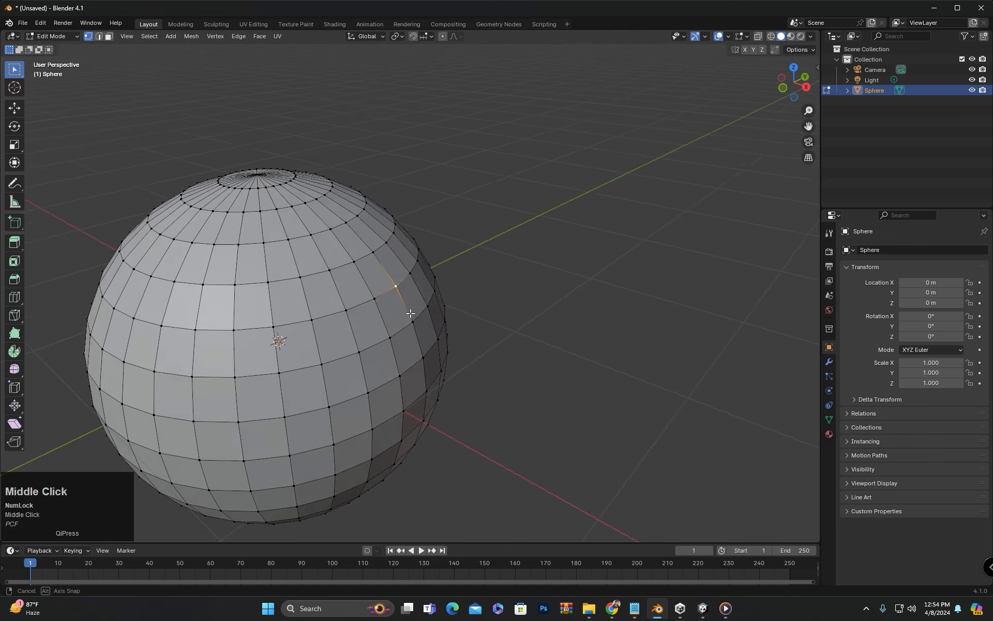
pyautogui.moveTo(410, 312); pyautogui.dragTo(382, 324)
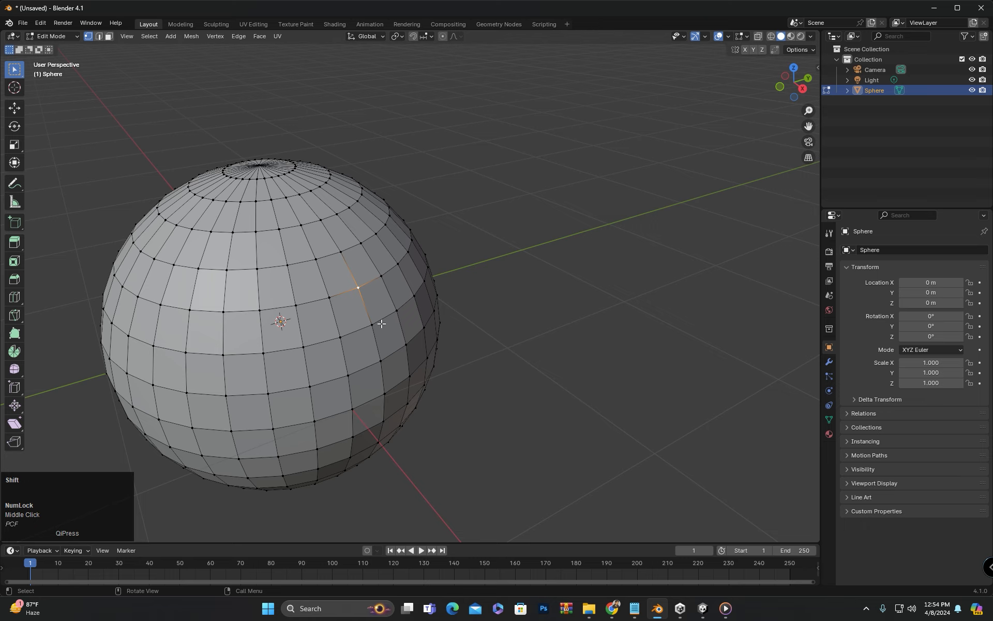
pyautogui.click(360, 330)
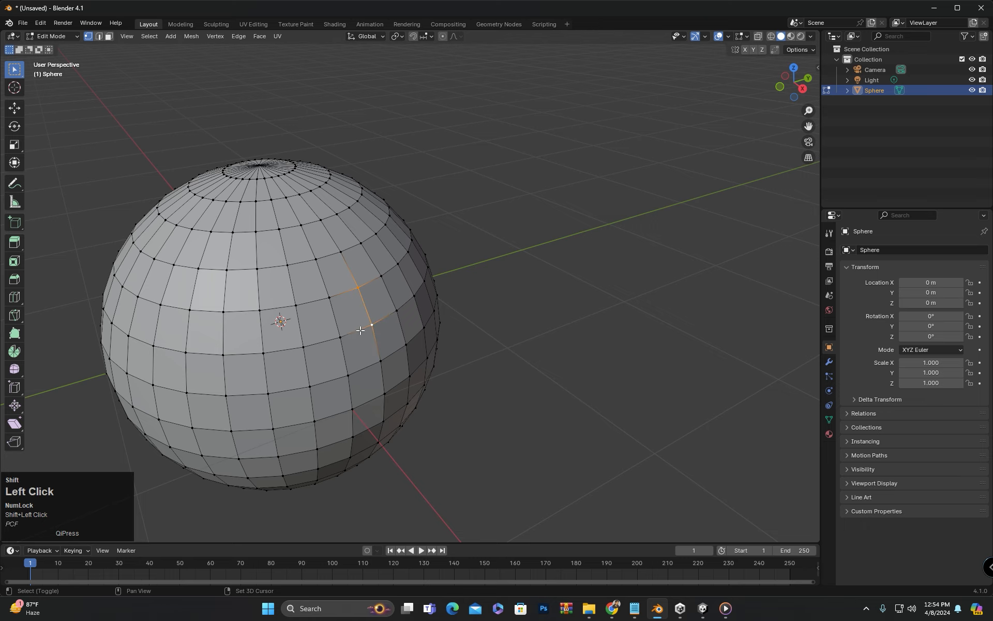
pyautogui.moveTo(361, 329); pyautogui.dragTo(380, 320)
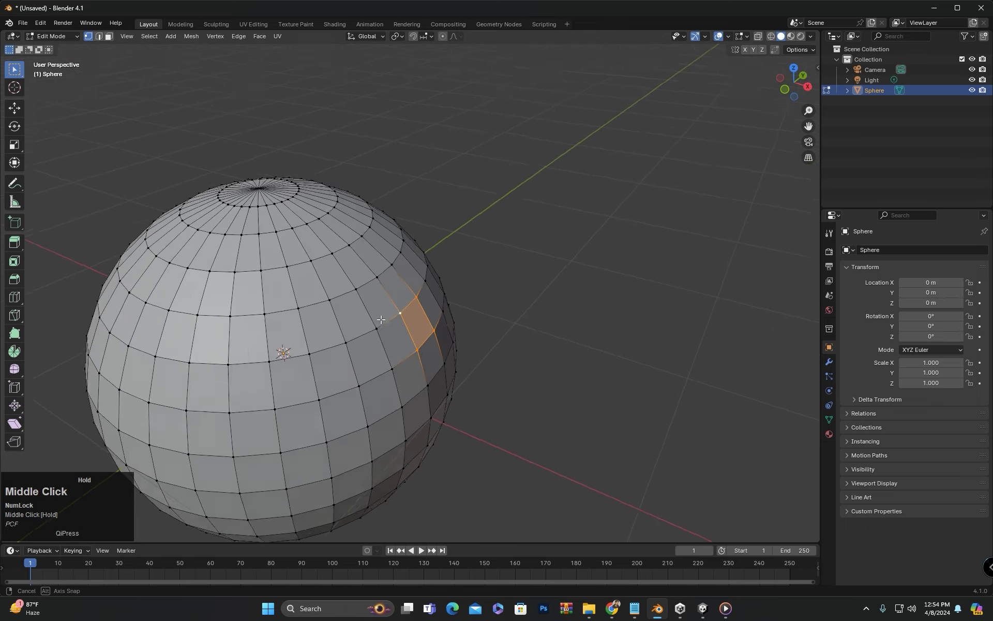
pyautogui.press('g')
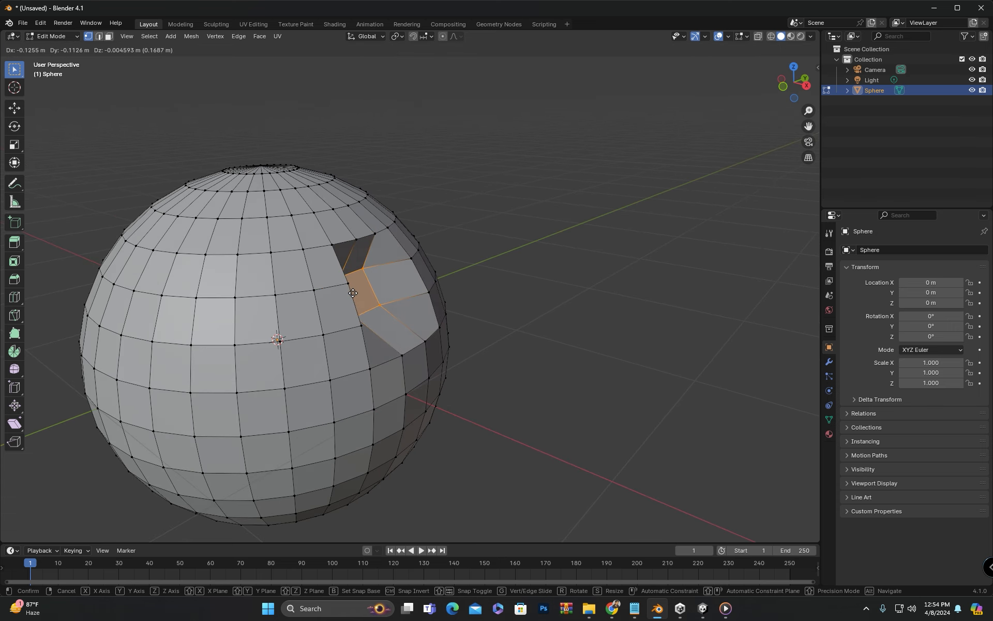
pyautogui.moveTo(353, 291); pyautogui.dragTo(416, 296)
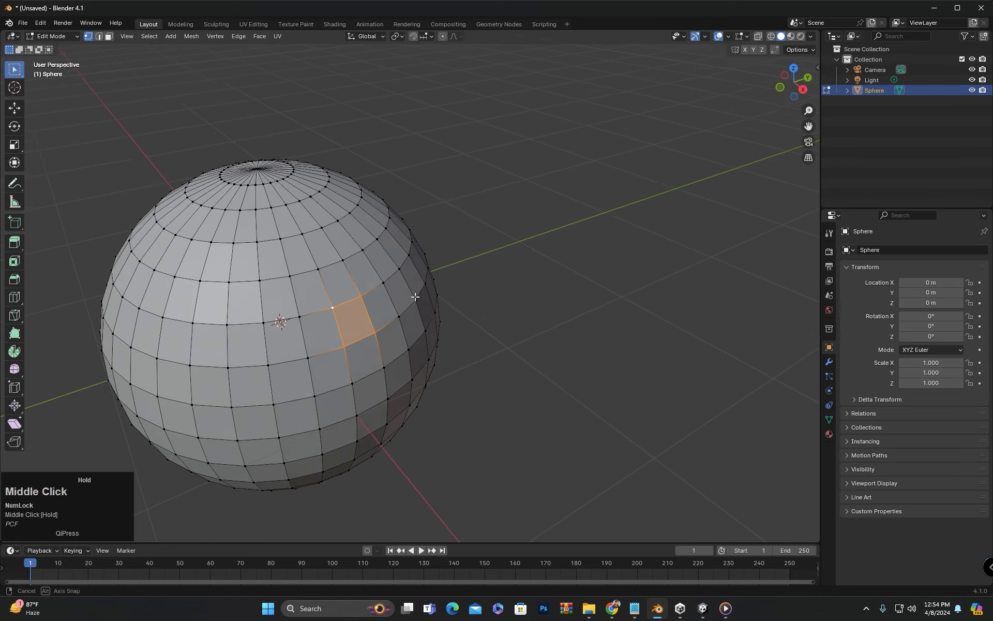
pyautogui.moveTo(415, 296); pyautogui.dragTo(448, 134)
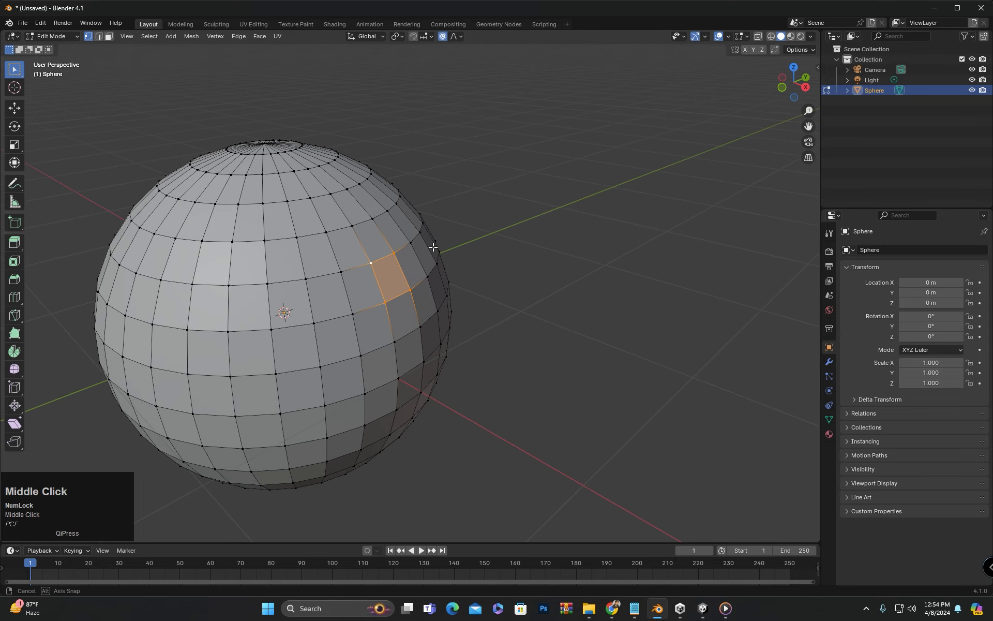
# - Pull the selected face outward with a shrunken proportional radius, forming a smooth spike
pyautogui.press('g')
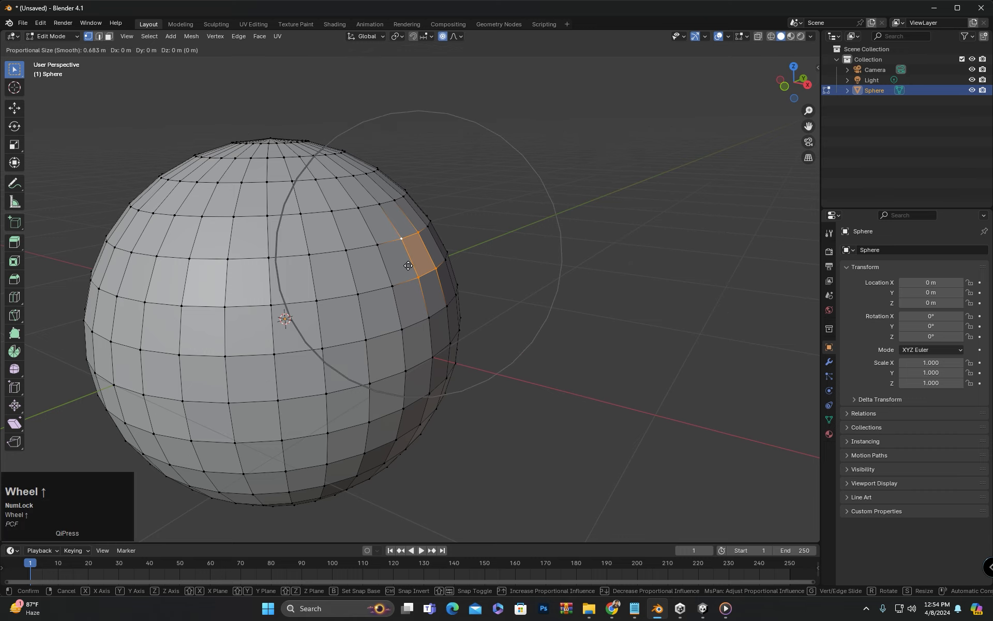
pyautogui.scroll(-3)
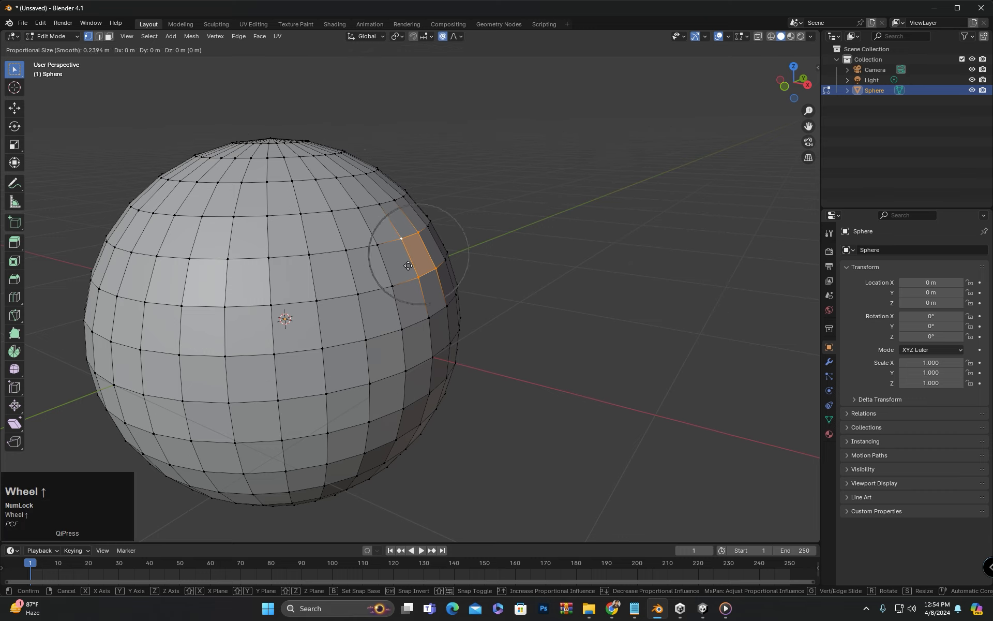
pyautogui.scroll(-3)
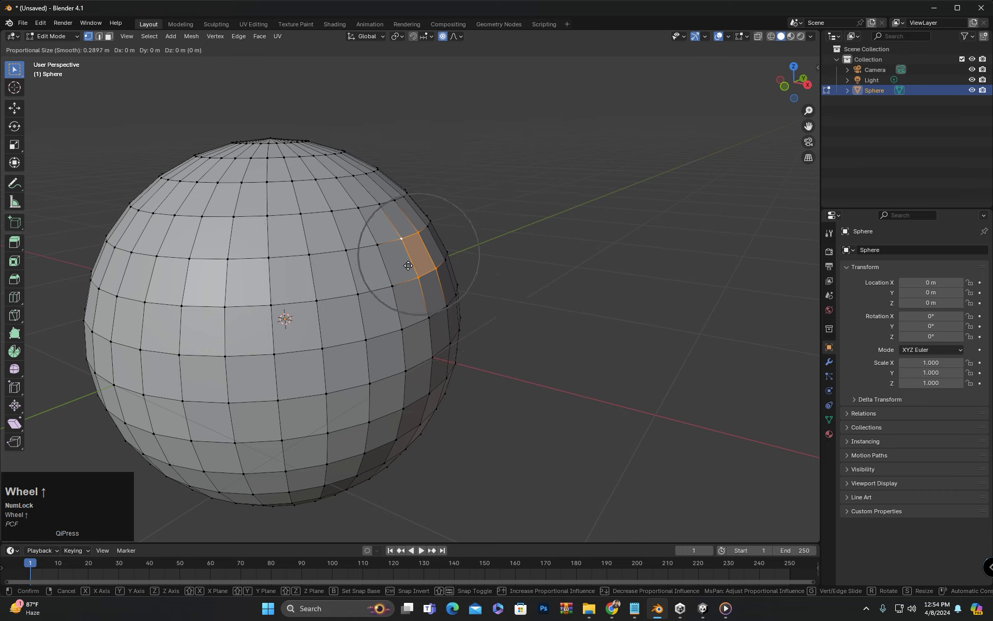
pyautogui.moveTo(408, 265); pyautogui.dragTo(478, 249)
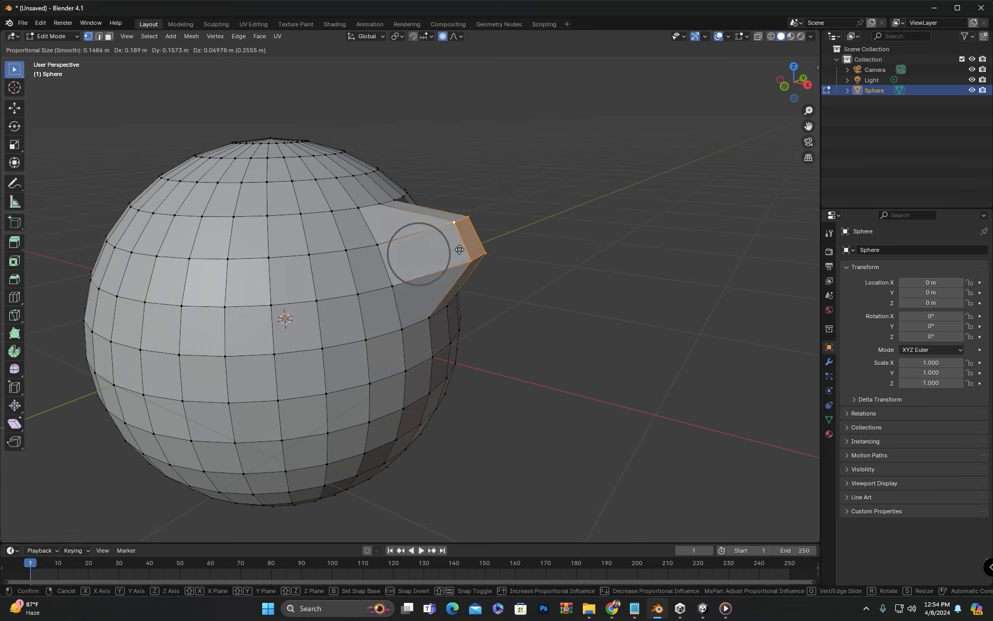
pyautogui.scroll(-3)
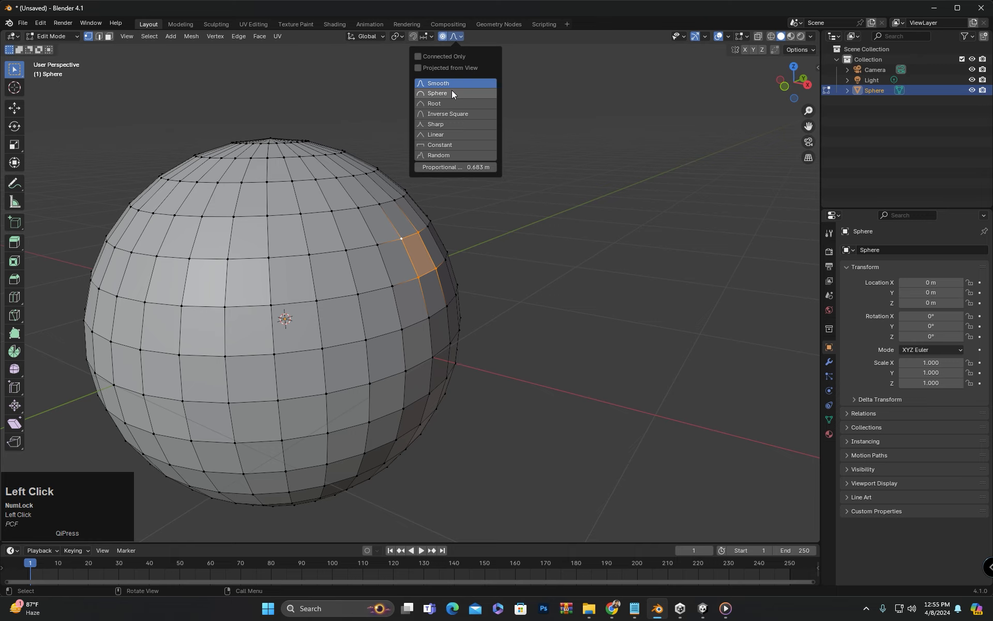
pyautogui.moveTo(450, 94)
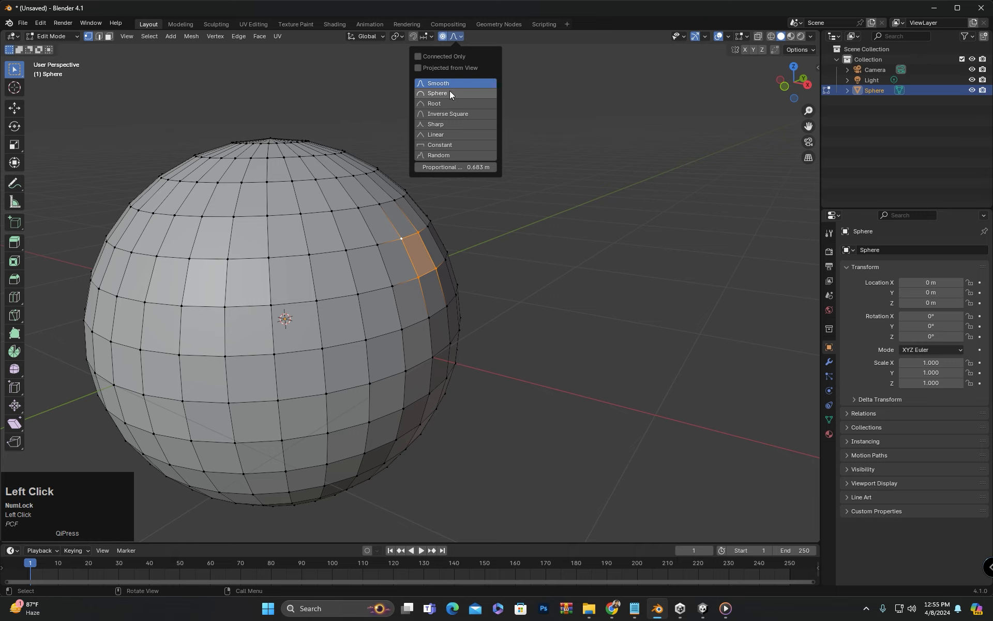
pyautogui.moveTo(464, 102)
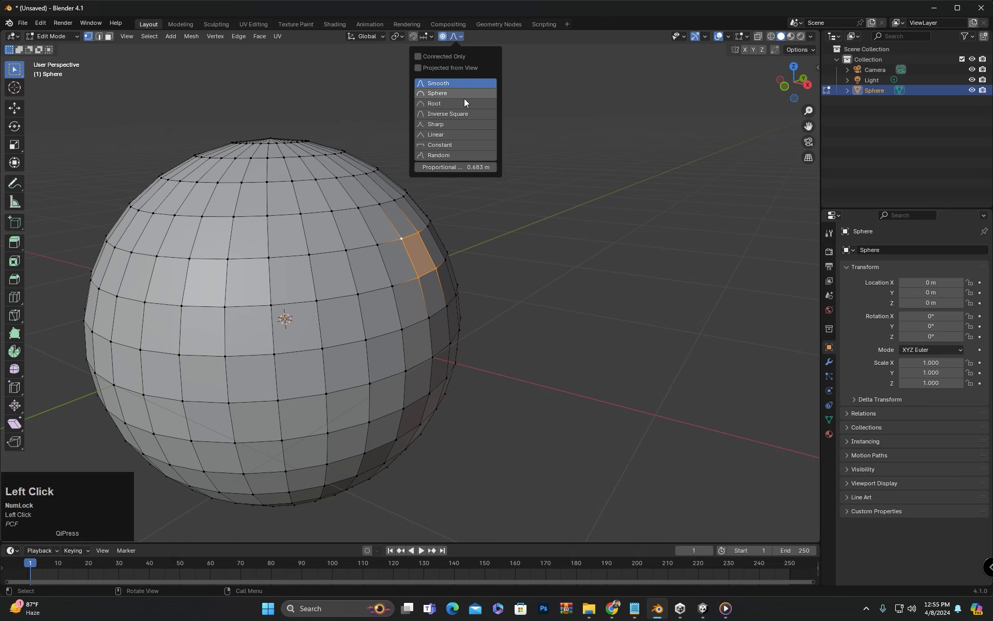
pyautogui.moveTo(436, 94)
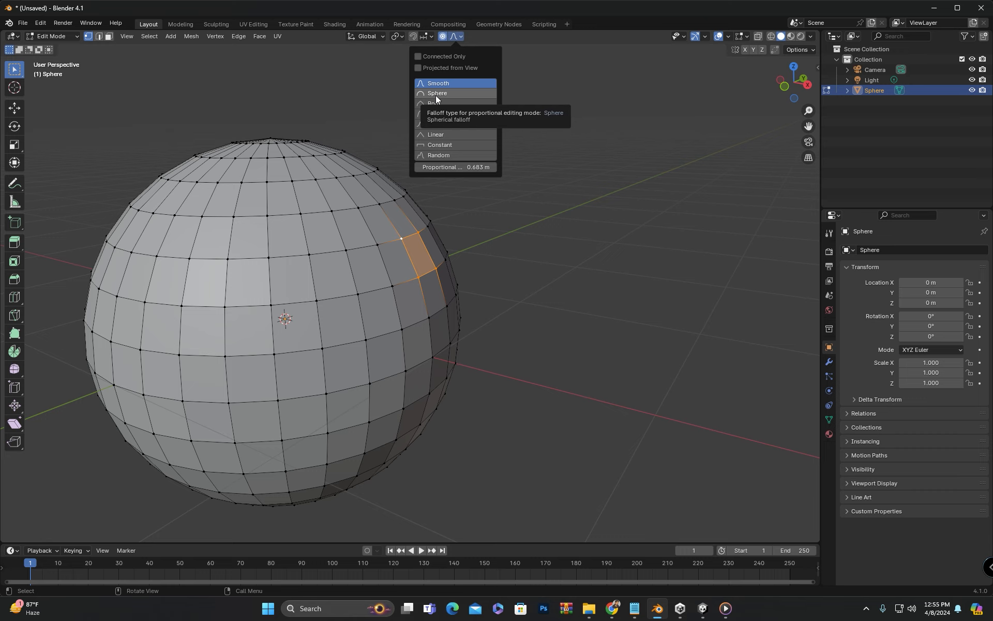
# - Choose the Sphere falloff and start a proportional move on the picked vertex
pyautogui.click(438, 83)
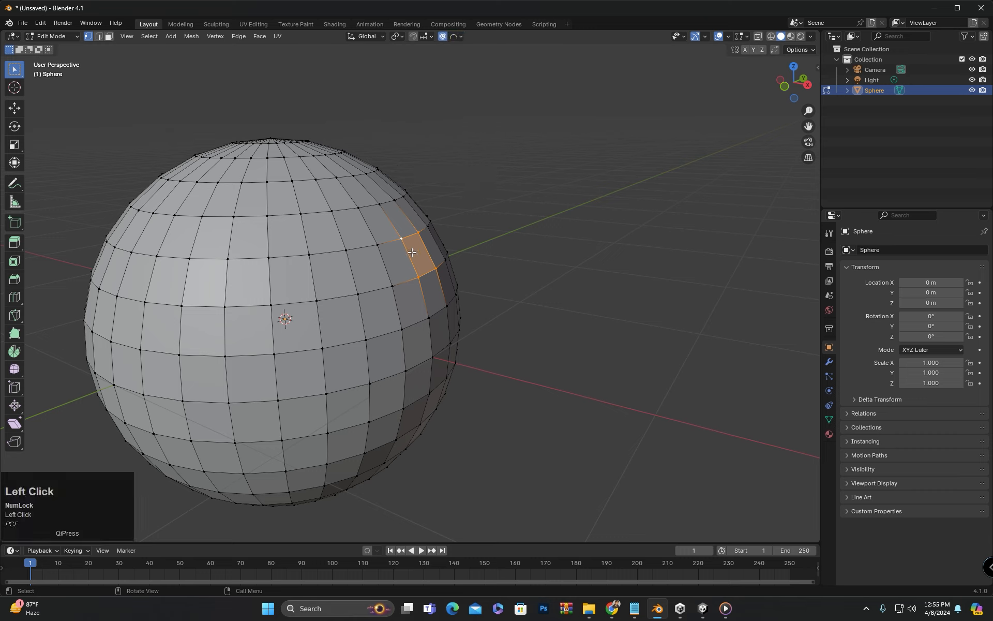
pyautogui.press('g')
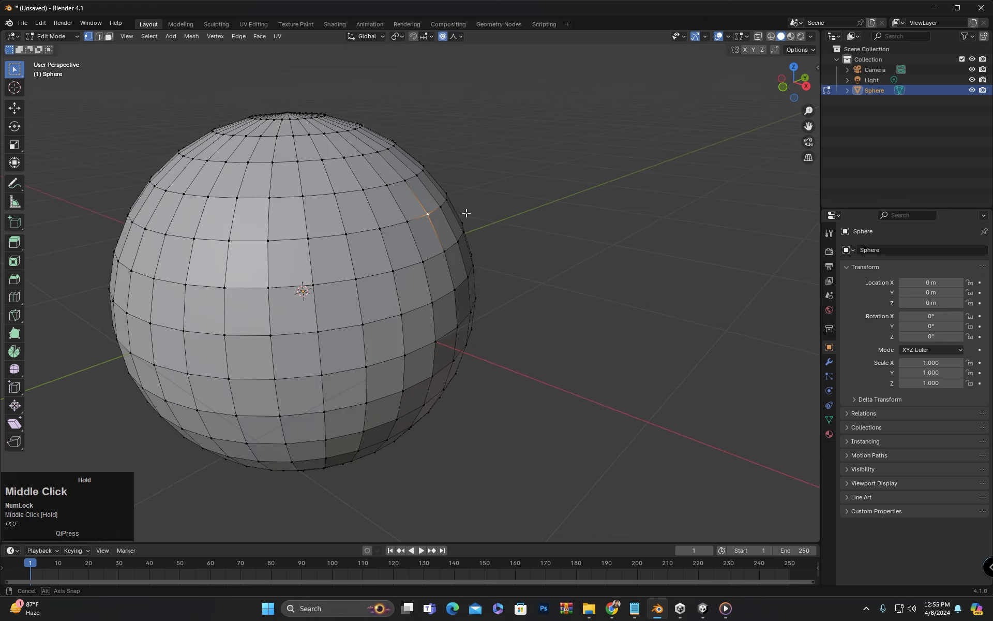
# - Leave Edit Mode, look down on the raised terrain, then re-enter Edit Mode on the cylinder
pyautogui.press('Tab')
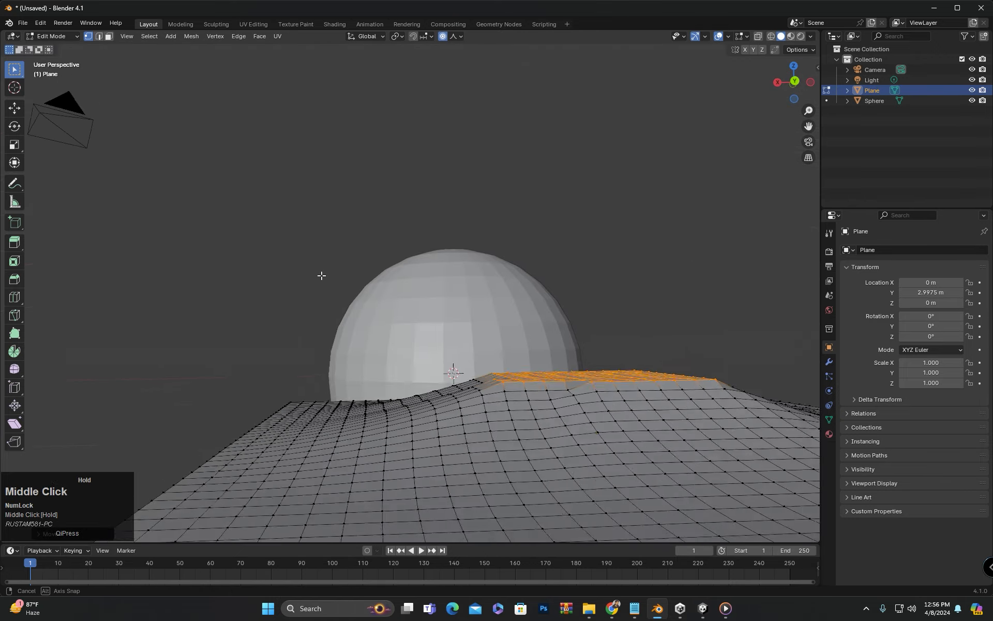
pyautogui.moveTo(316, 275); pyautogui.dragTo(487, 368)
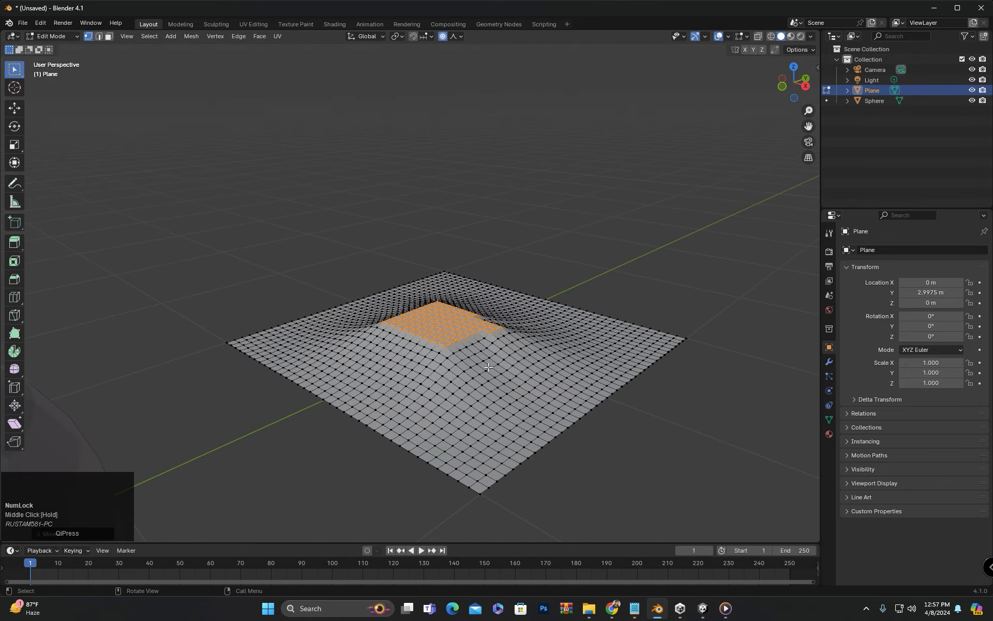
pyautogui.press('Tab')
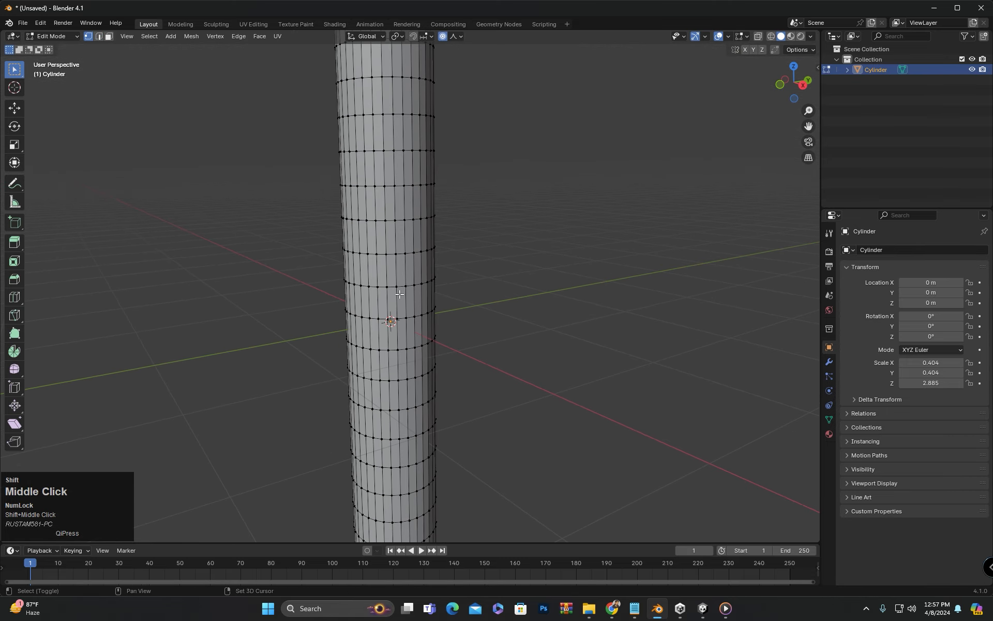
# - Scale the cylinder's middle ring outward with Smooth falloff into a rounded bulge
pyautogui.scroll(-3)
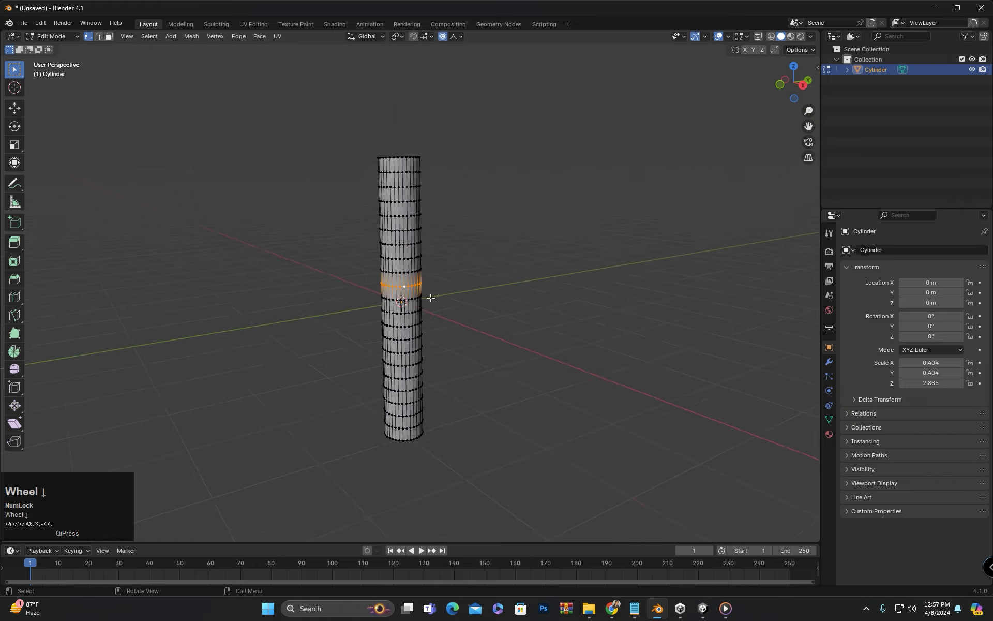
pyautogui.press('s')
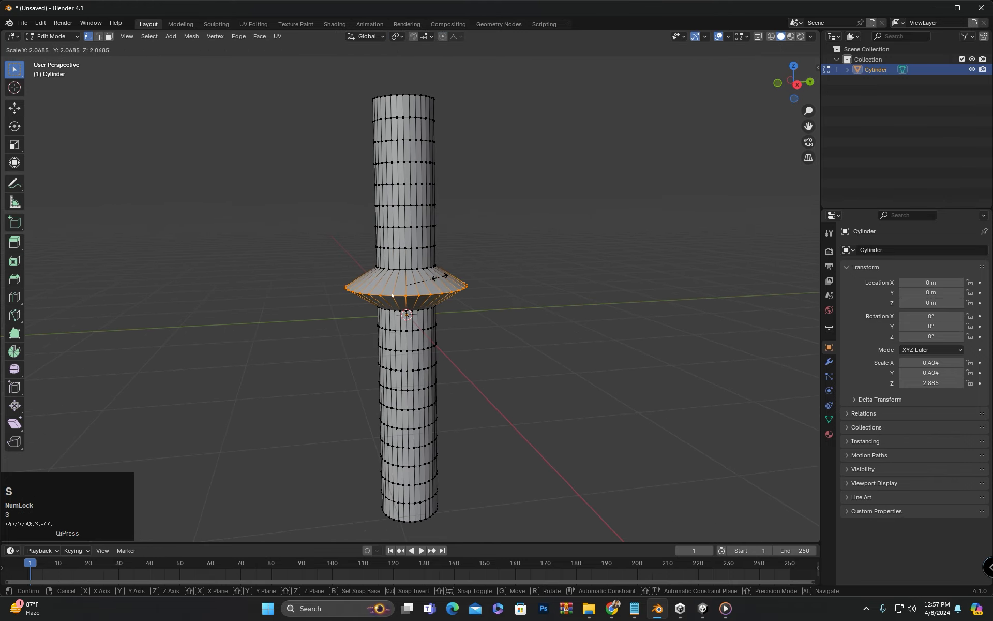
pyautogui.click(451, 36)
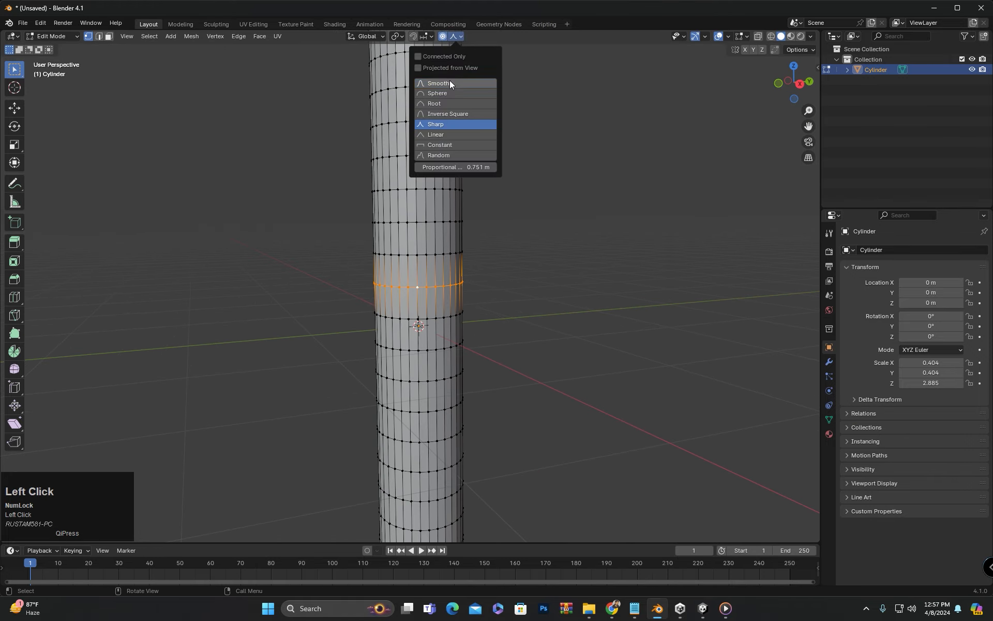
pyautogui.scroll(-3)
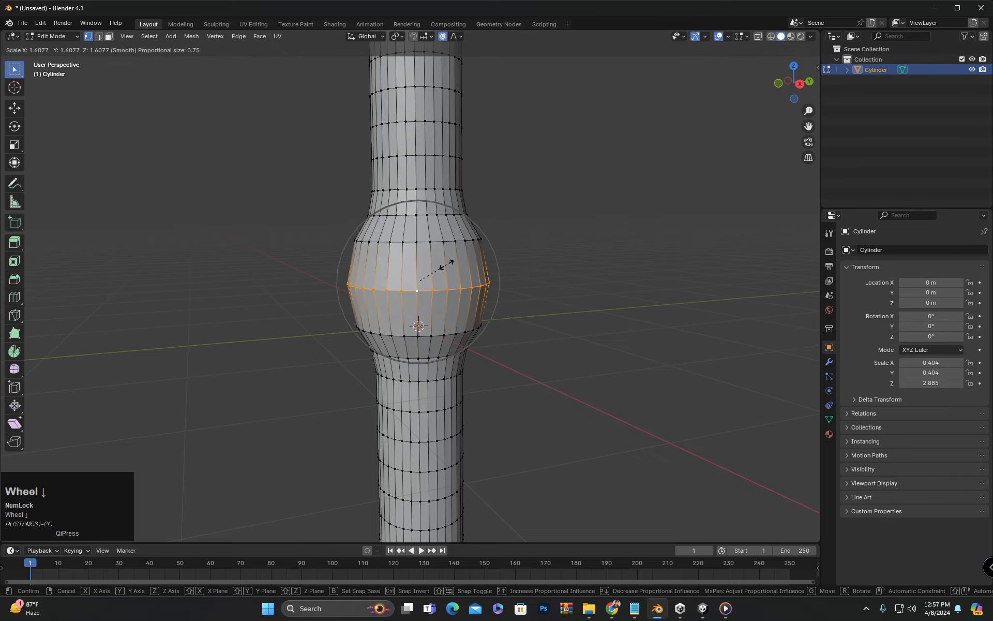
pyautogui.moveTo(418, 286); pyautogui.dragTo(310, 239)
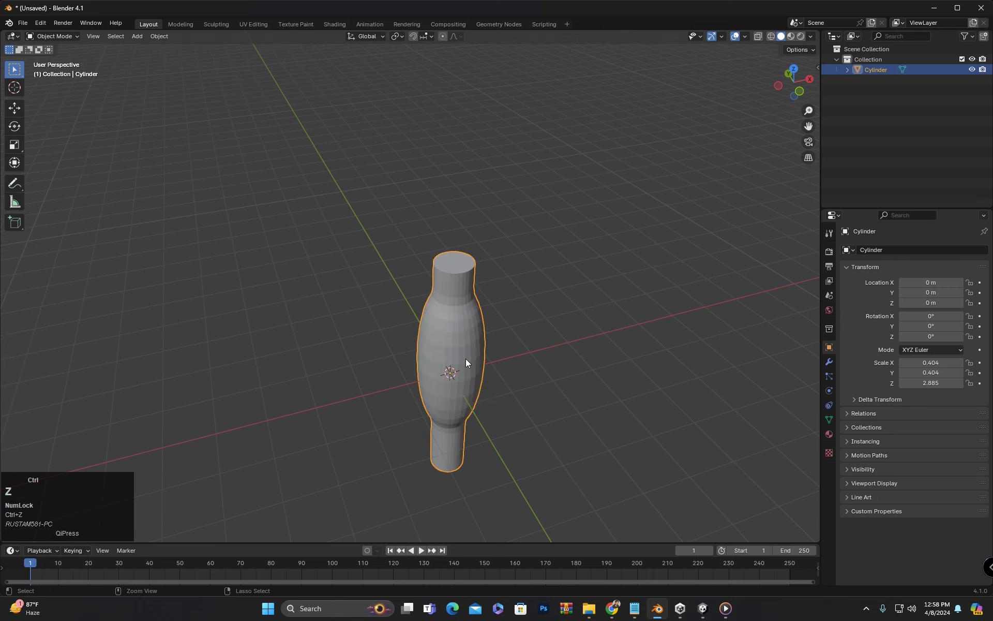
# - Duplicate the cylinder's geometry with Shift+D in Edit Mode
pyautogui.press('Tab')
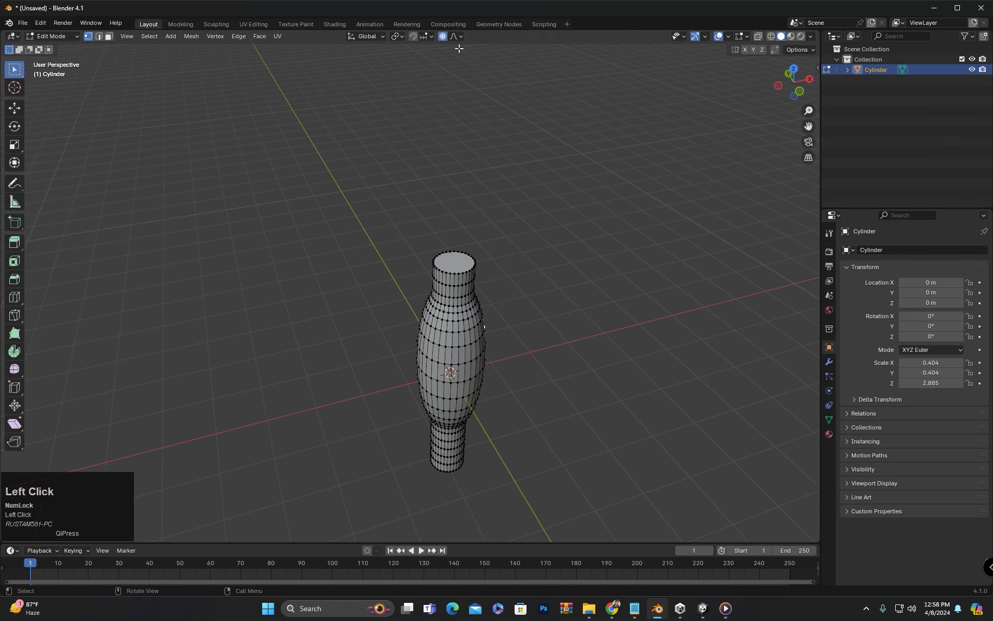
pyautogui.click(455, 36)
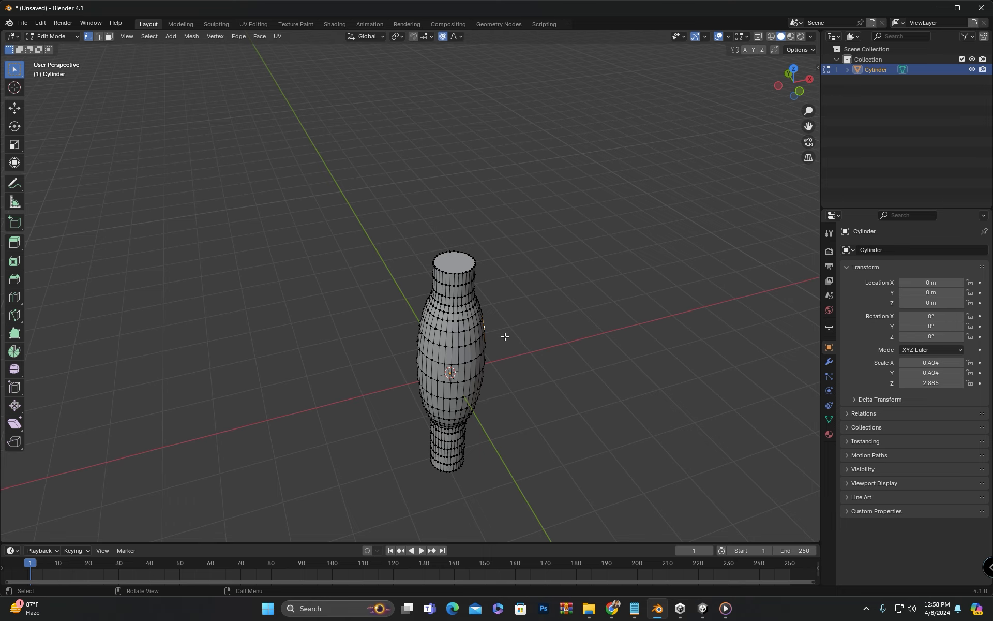
pyautogui.press('shift+d')
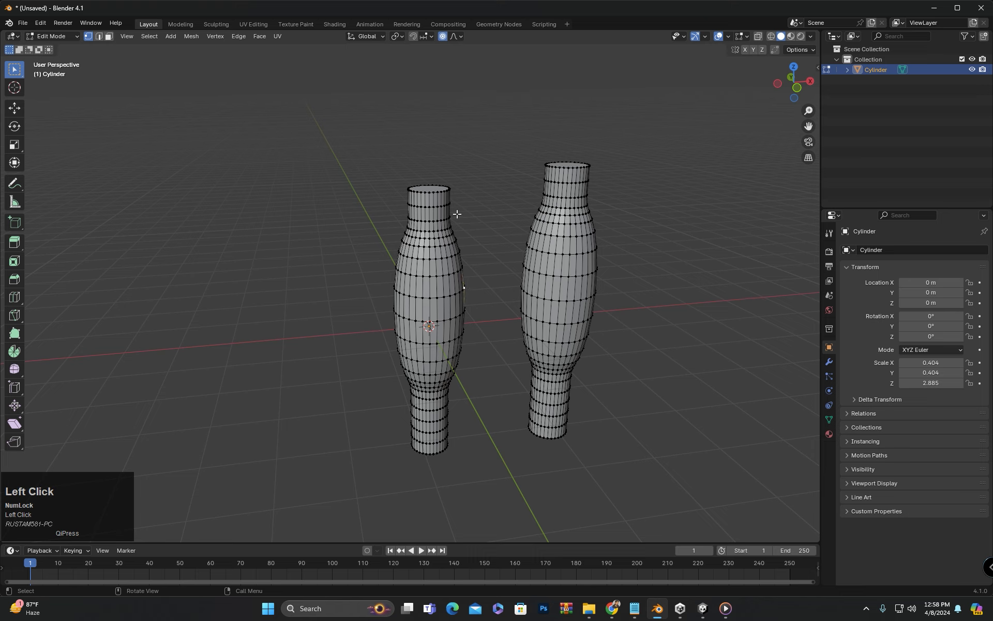
pyautogui.moveTo(501, 322)
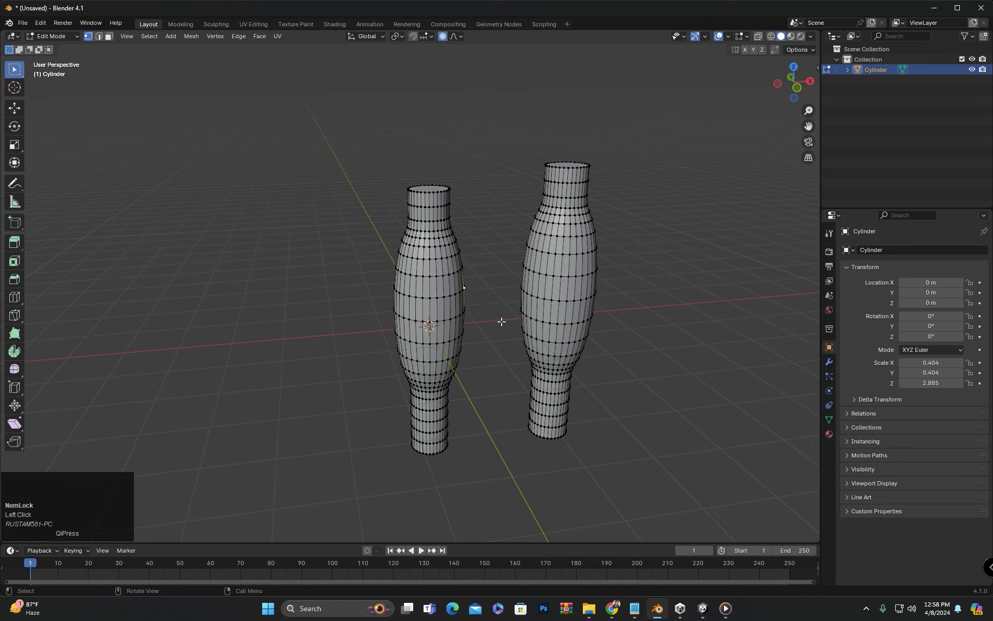
# - Try a wide soft move on a vertex of the copy and cancel it, leaving both shapes intact
pyautogui.press('g')
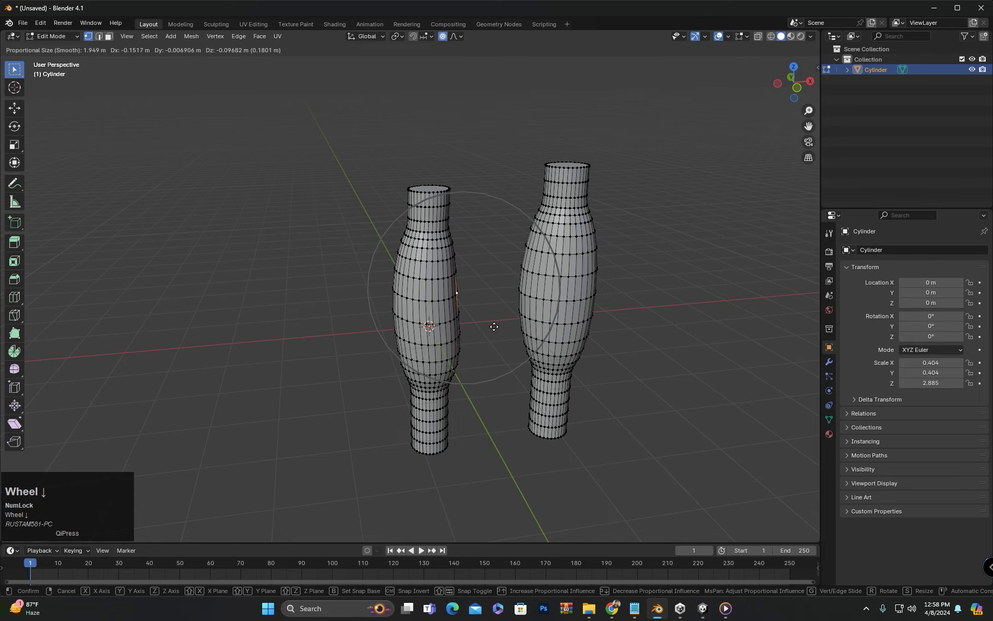
pyautogui.scroll(-3)
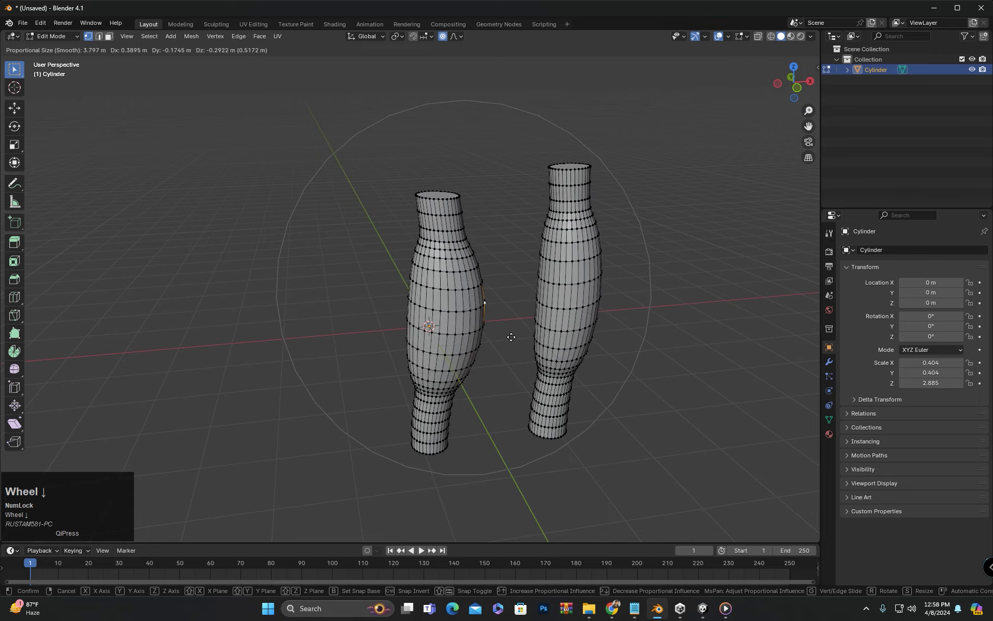
pyautogui.press('Escape')
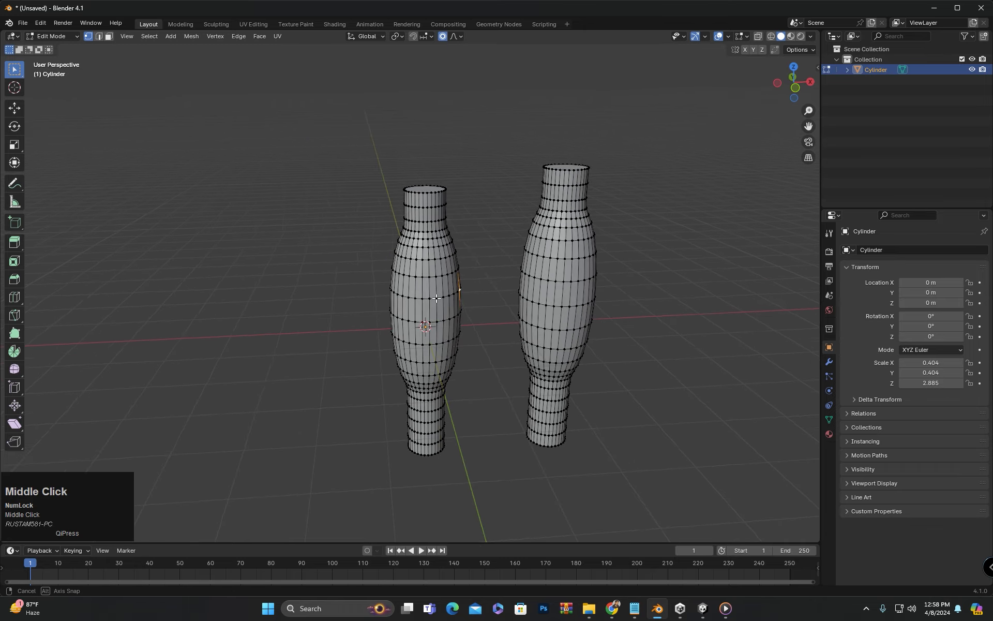
pyautogui.press('g')
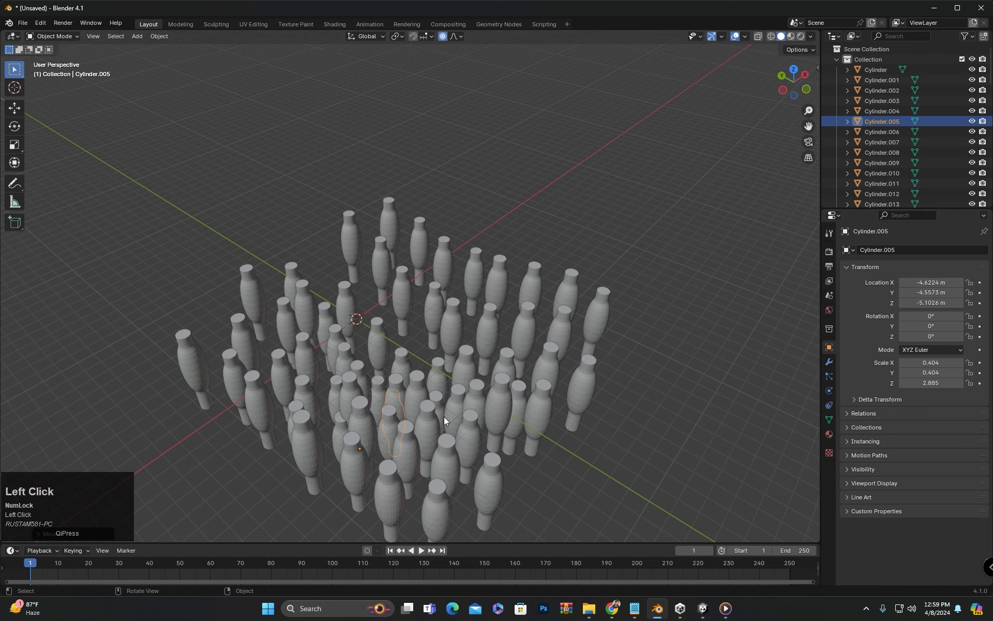
# - Move one cylinder copy away from the cluster of duplicates
pyautogui.press('g')
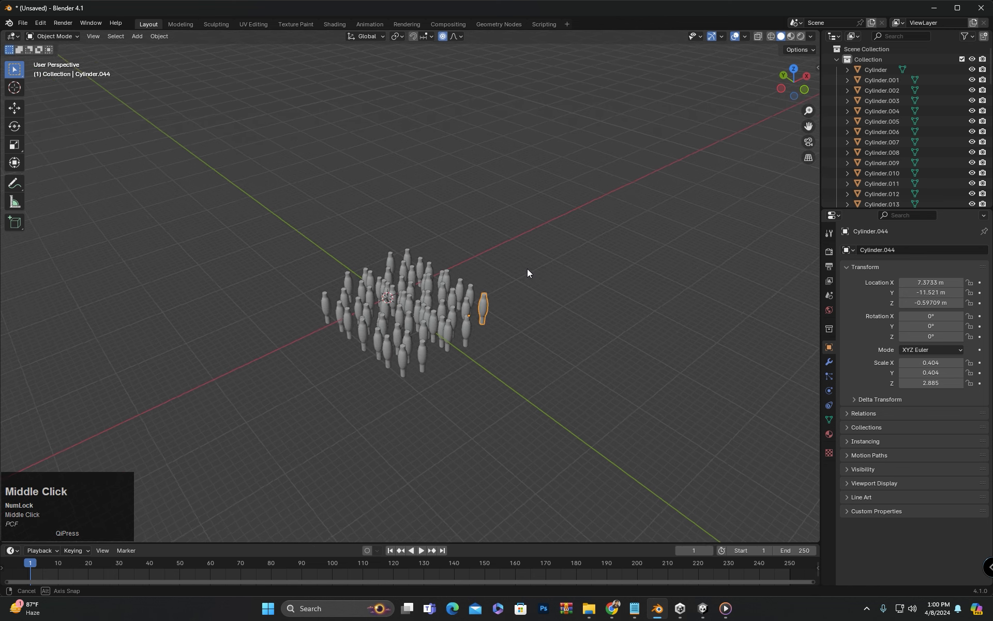
# - Select all the cylinder copies and delete them, emptying the scene
pyautogui.click(456, 36)
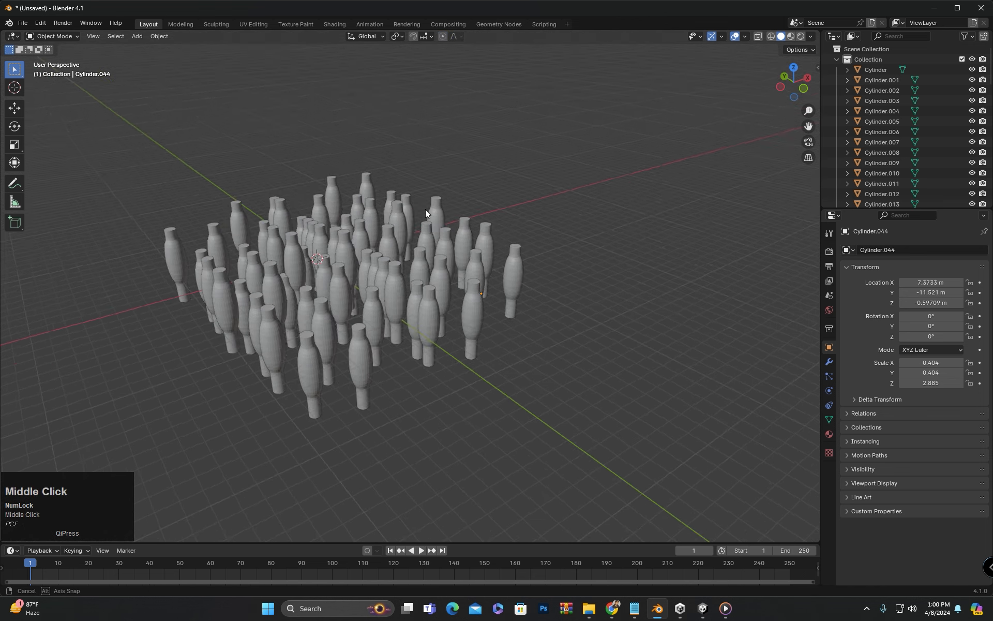
pyautogui.moveTo(424, 212); pyautogui.dragTo(431, 244)
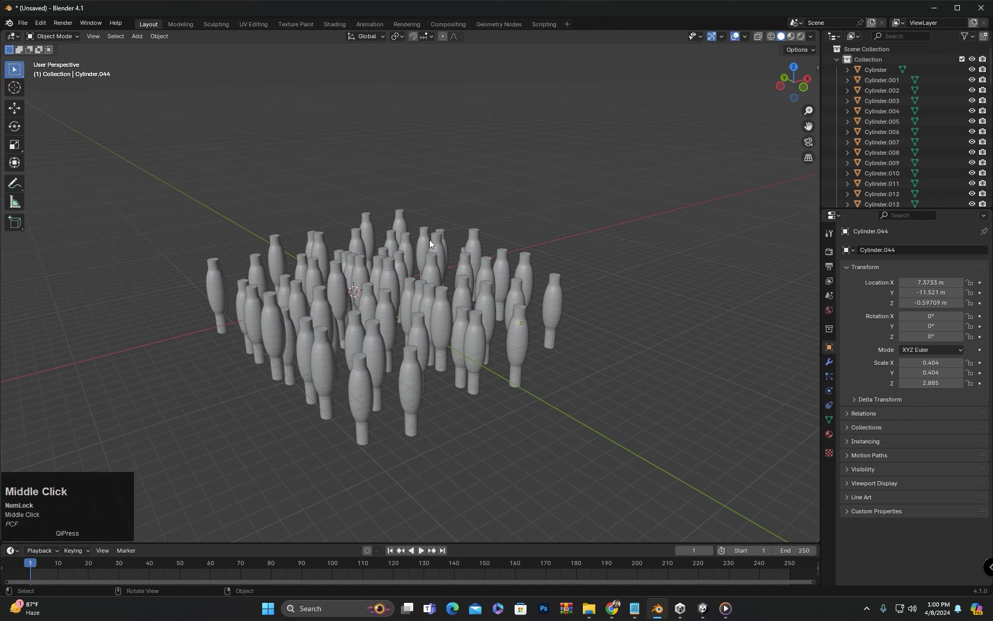
pyautogui.press('a')
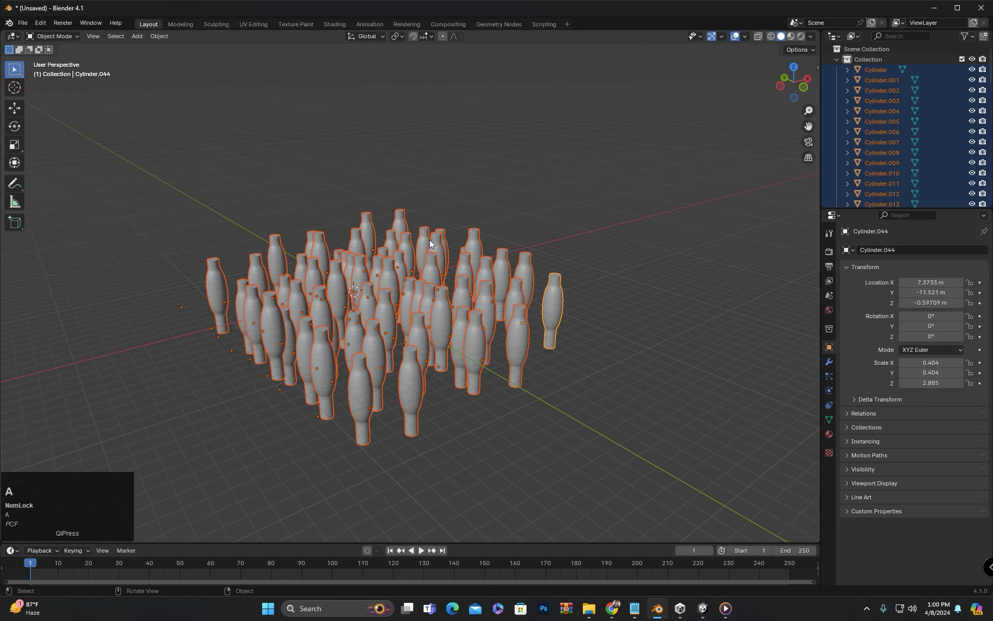
pyautogui.press('Delete')
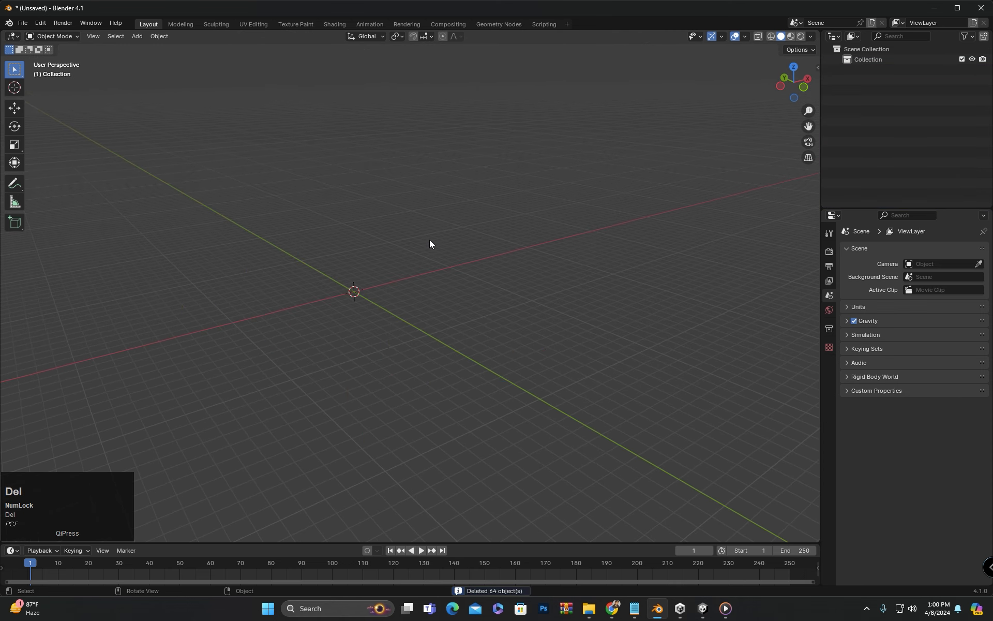
pyautogui.click(421, 271)
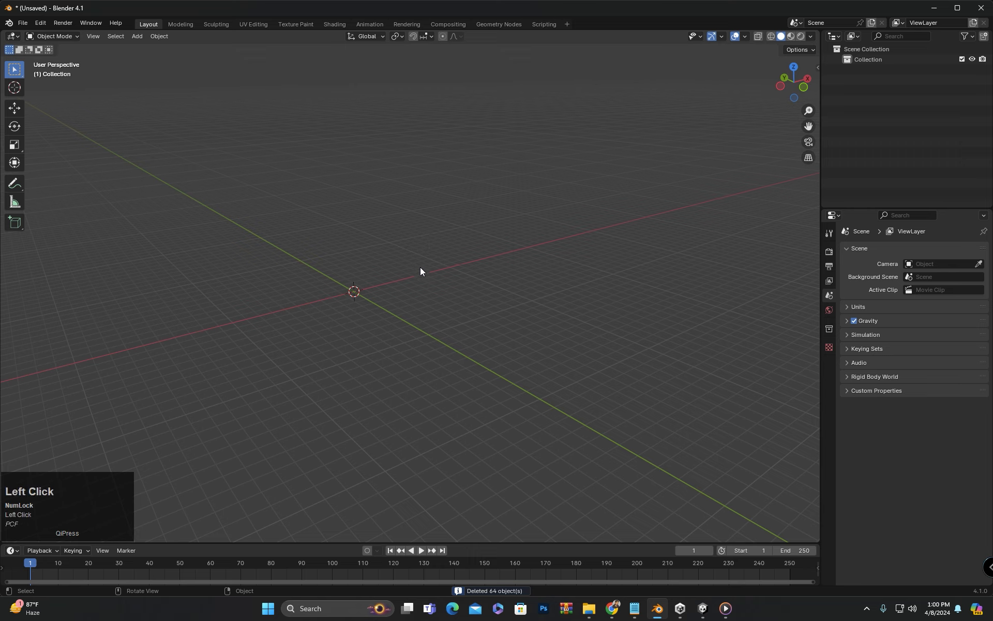